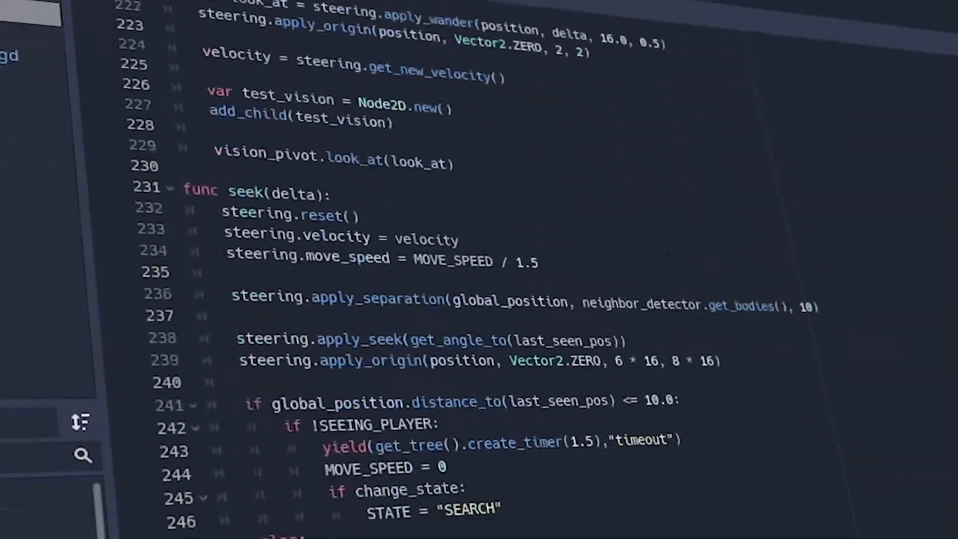
Step: Switch the Large Mushroom's Weapon Style from melee to Ranged in the Inspector
{"action": "scroll", "scroll_direction": "down", "scroll_amount": 3}
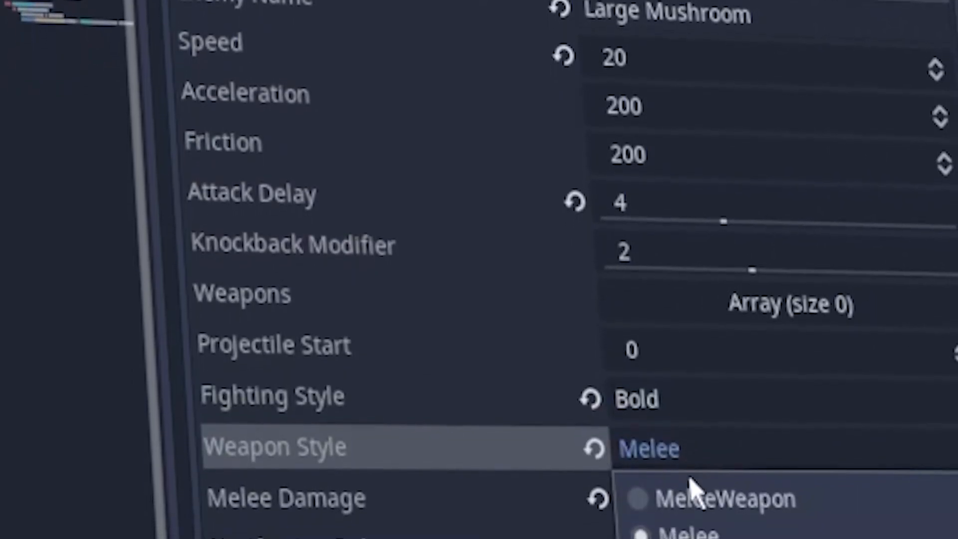
{"action": "left_click", "coordinate": [688, 500]}
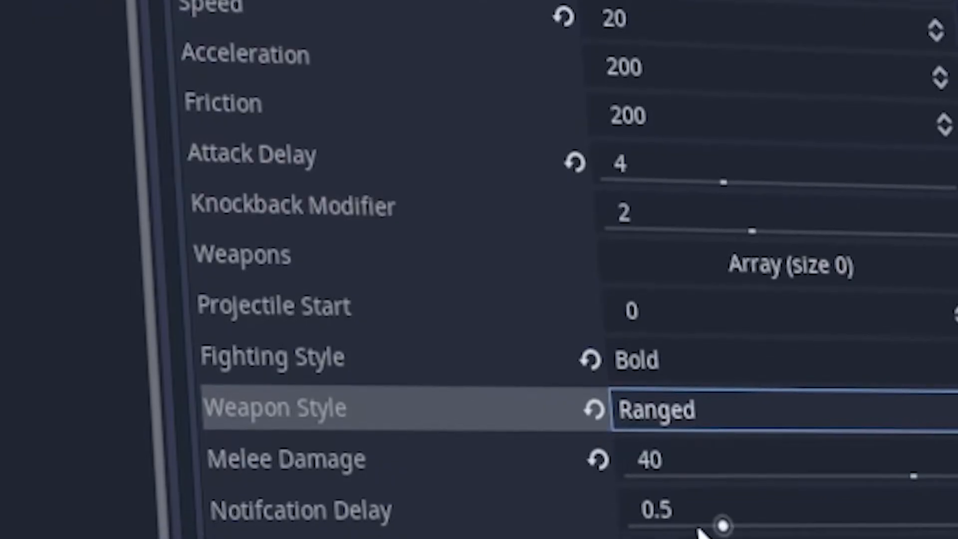
{"action": "left_click", "coordinate": [656, 409]}
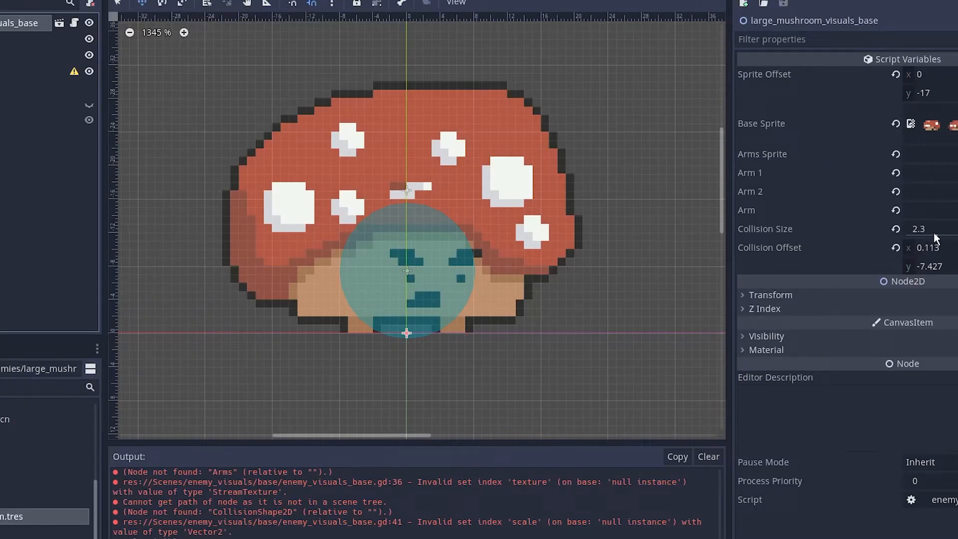
{"action": "type", "text": "1.3"}
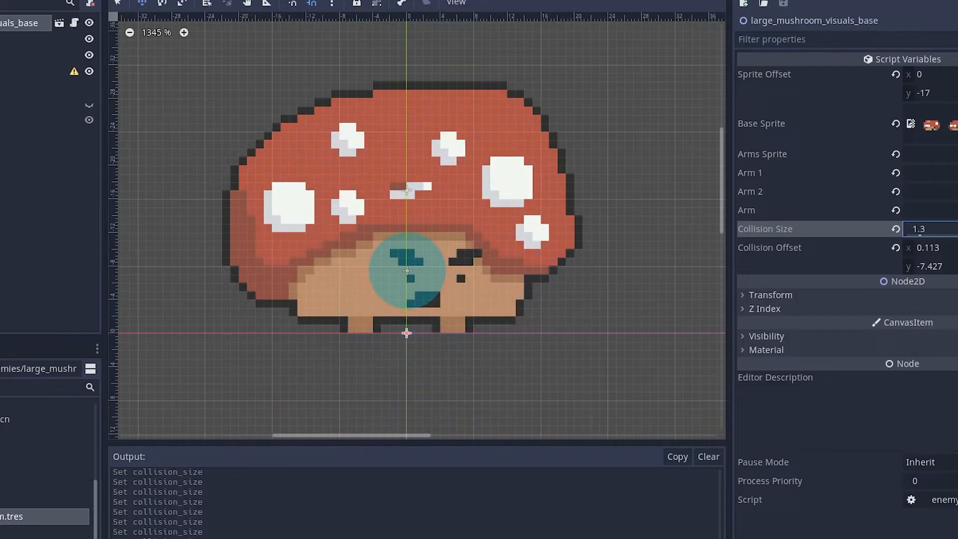
{"action": "type", "text": "5.3"}
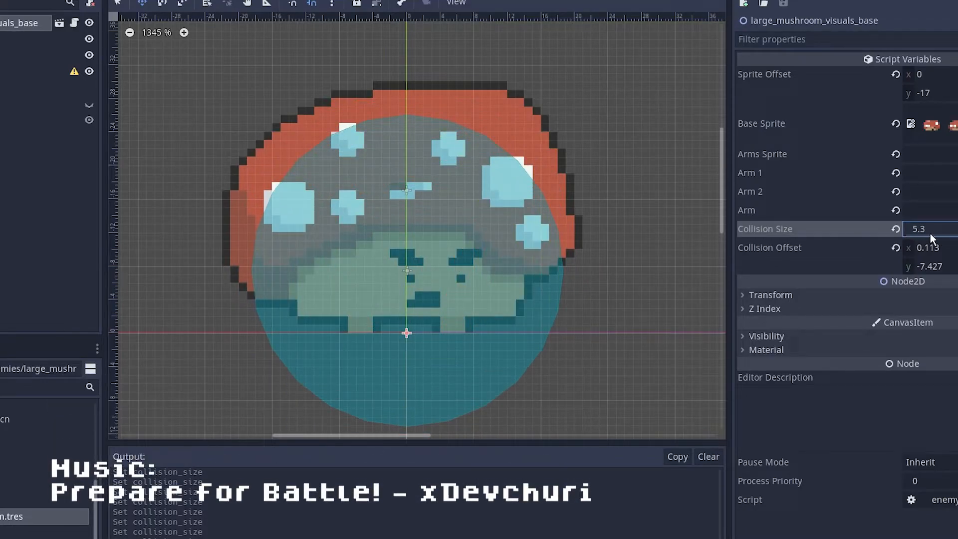
{"action": "type", "text": "2.3"}
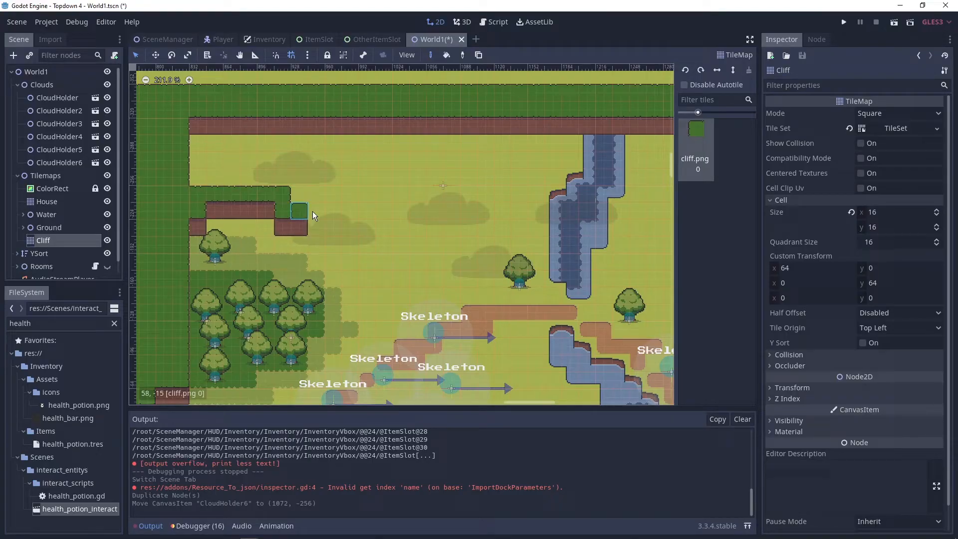
Step: Paint cliff tiles along the level edge and lush grass by the river on Ground2
{"action": "left_click_drag", "start_coordinate": [299, 210], "coordinate": [519, 192]}
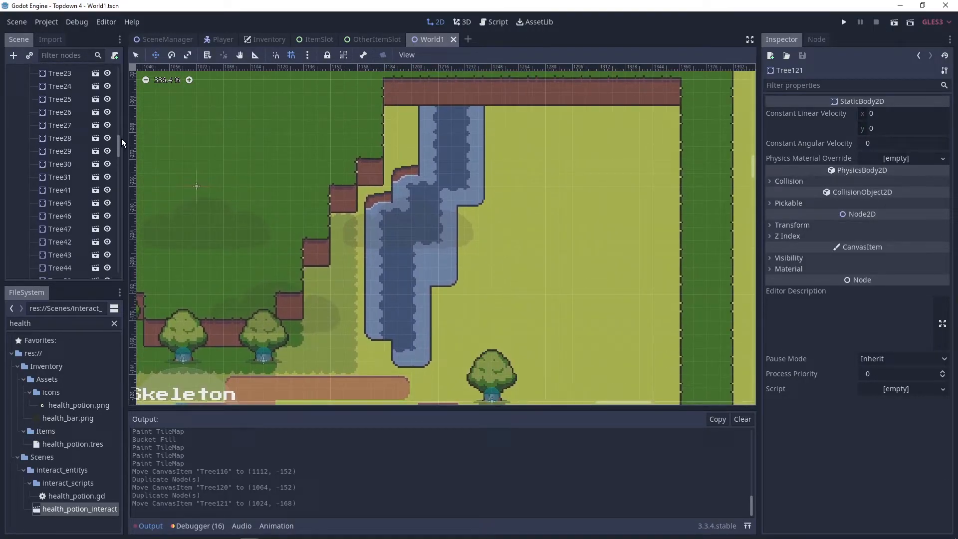
{"action": "left_click", "coordinate": [51, 248]}
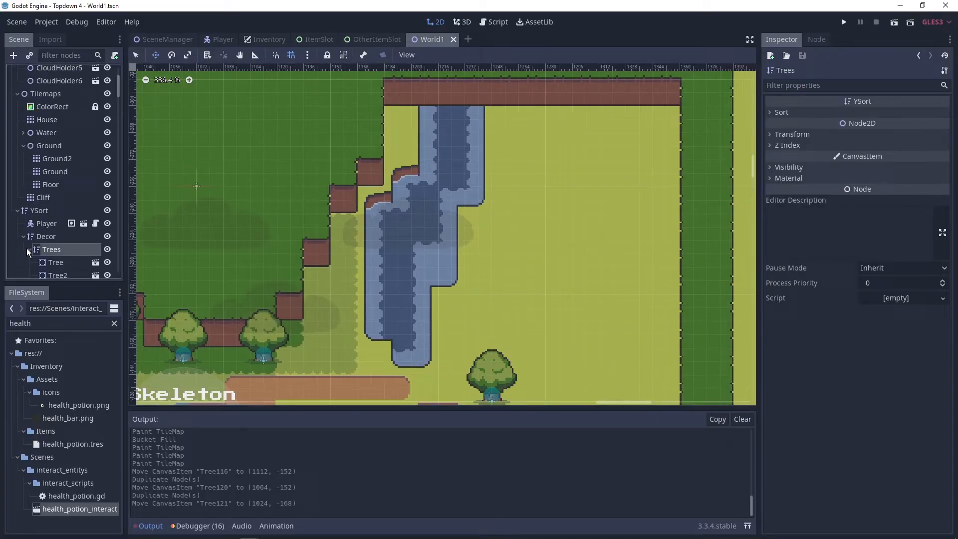
{"action": "left_click", "coordinate": [58, 159]}
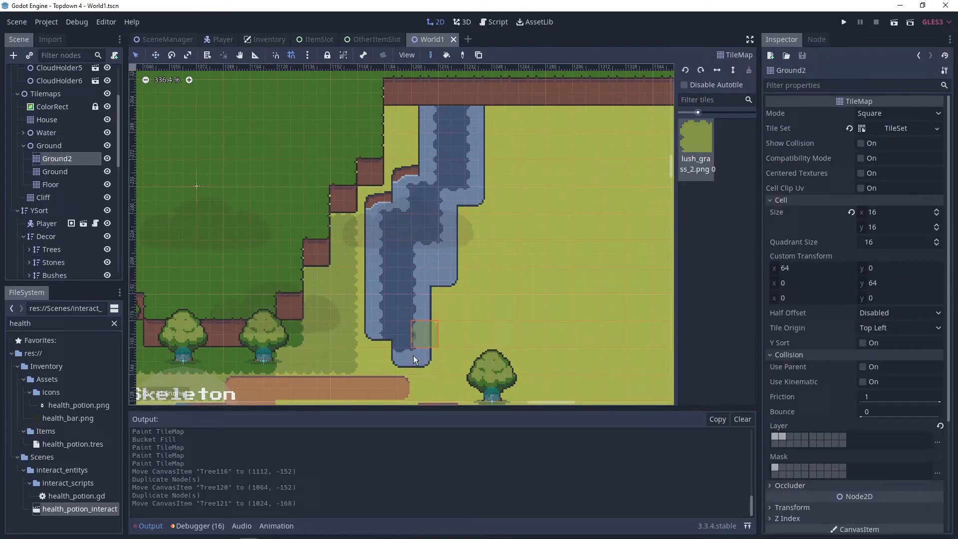
{"action": "left_click", "coordinate": [452, 360]}
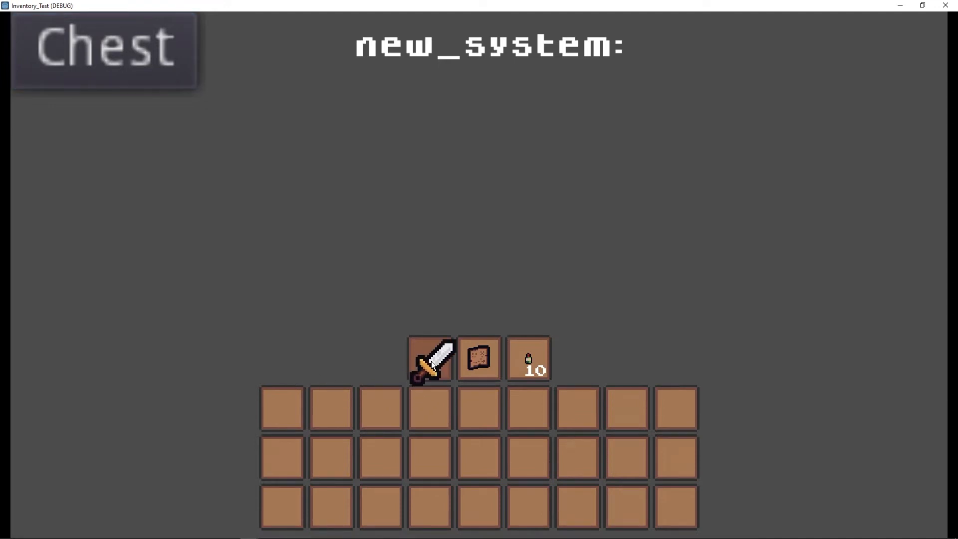
Step: Play the Inventory_Test scene to show the sword and stacked items in the hotbar
{"action": "left_click", "coordinate": [104, 48]}
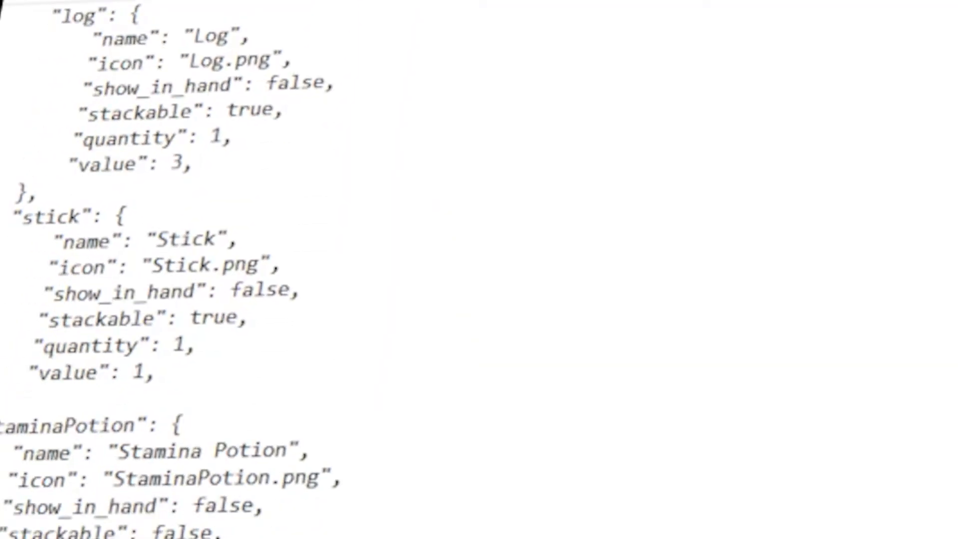
{"action": "scroll", "scroll_direction": "down", "scroll_amount": 3}
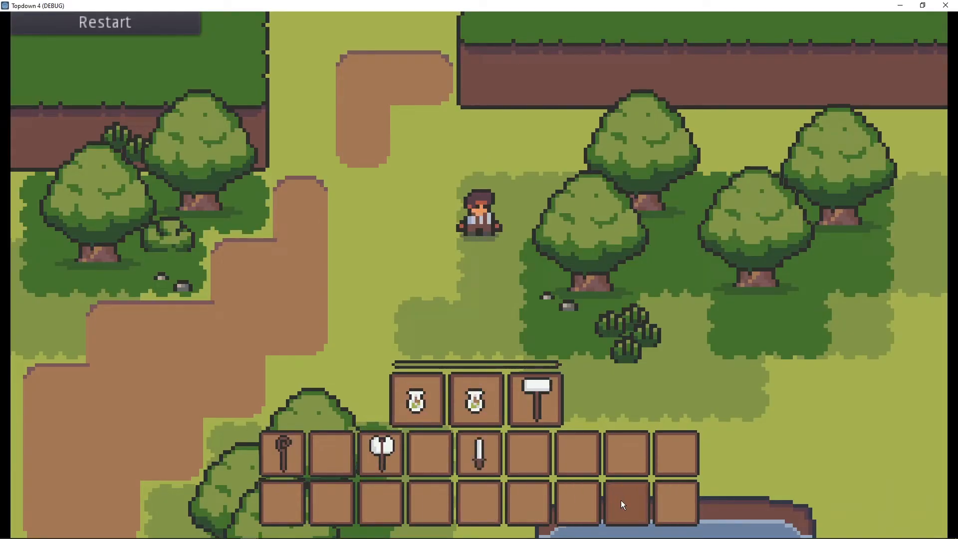
Step: Equip the sword from the inventory grid so the player holds it in hand
{"action": "left_click", "coordinate": [480, 452]}
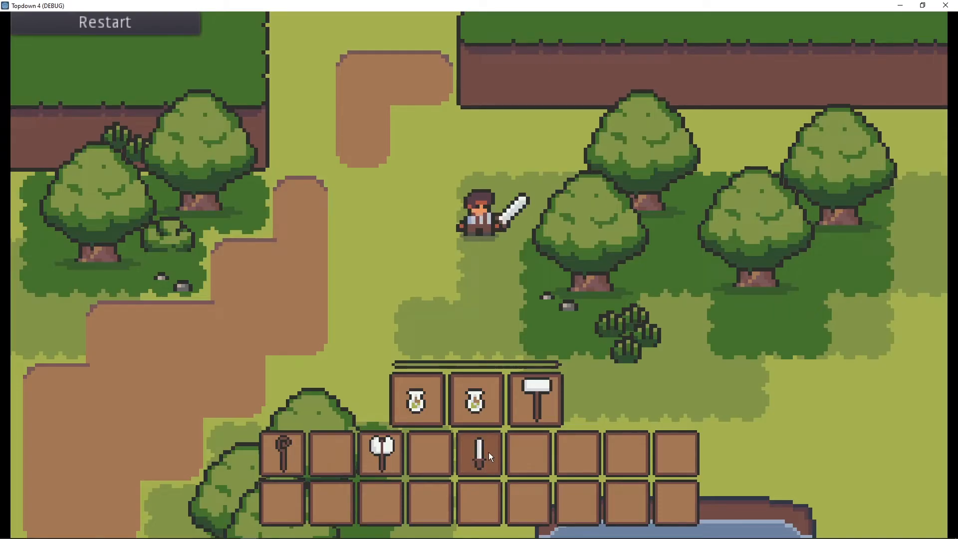